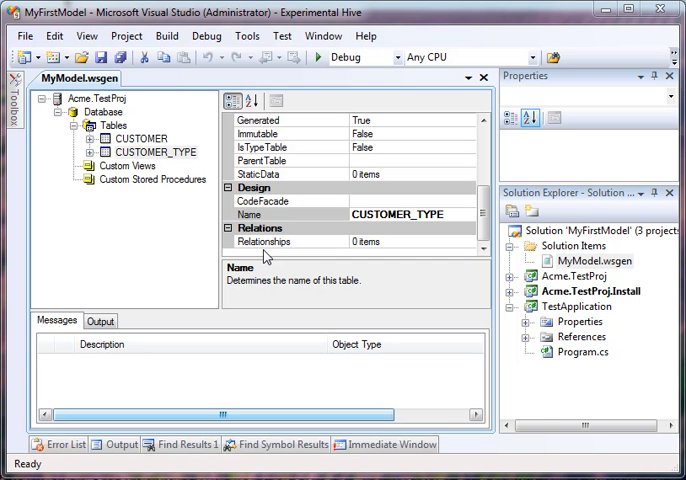
pyautogui.moveTo(288, 270)
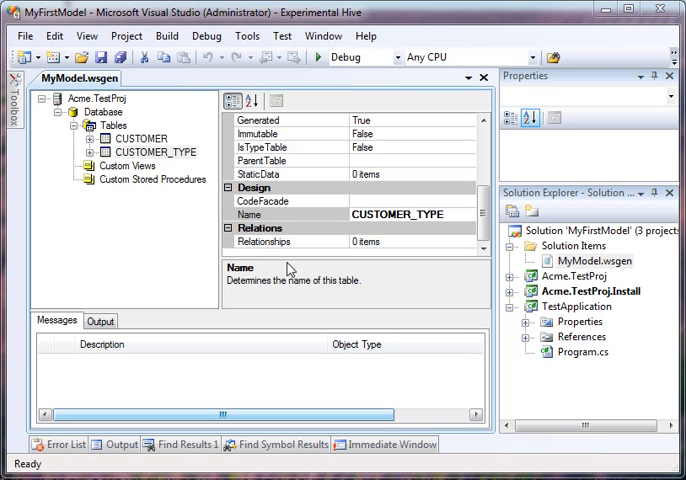
# Step: Set CUSTOMER_TYPE's IsTypeTable to True and inspect its customer_type_id and name columns
pyautogui.click(140, 136)
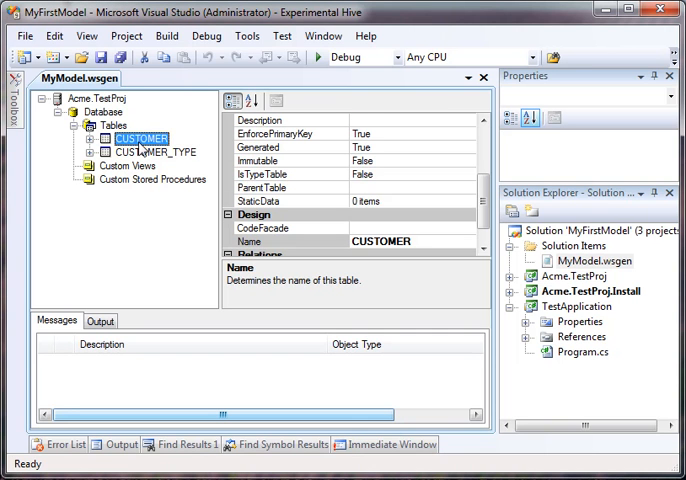
pyautogui.click(152, 152)
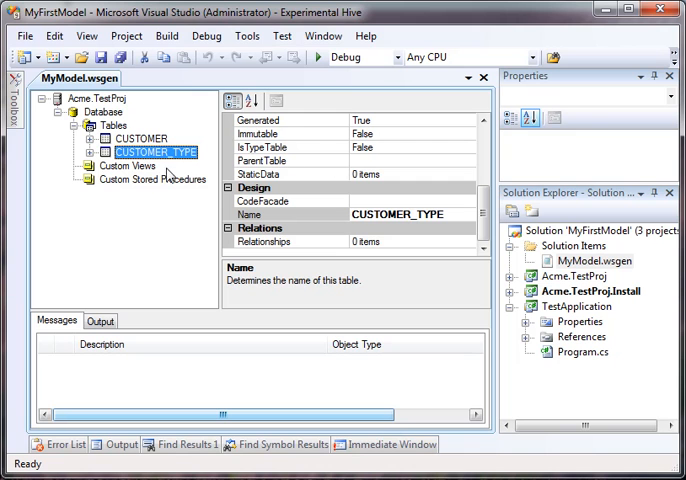
pyautogui.moveTo(164, 170)
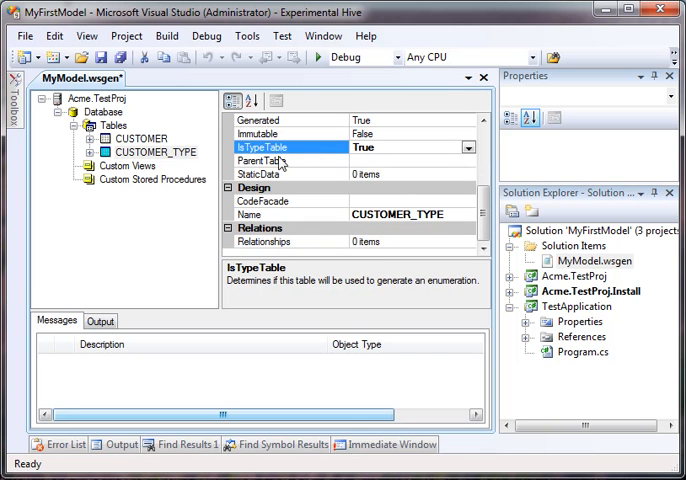
pyautogui.click(88, 152)
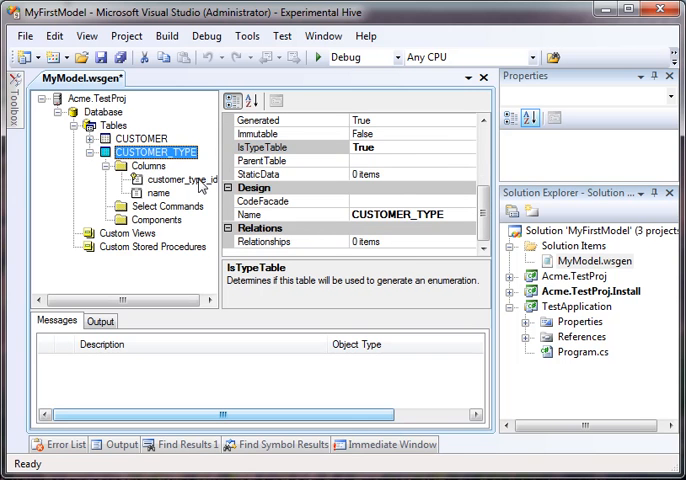
pyautogui.click(176, 180)
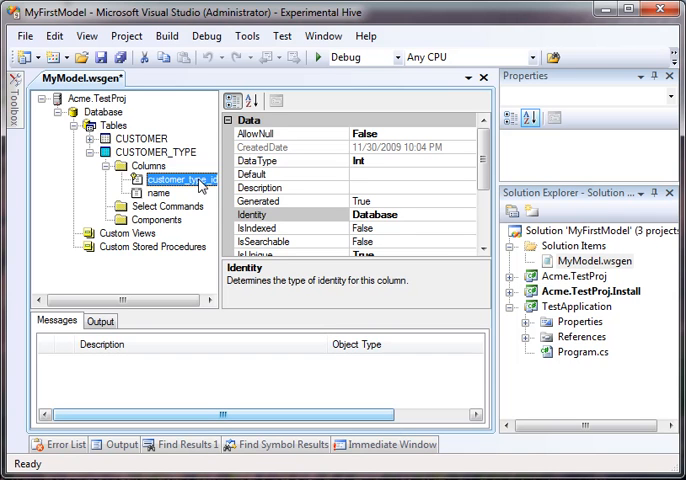
pyautogui.click(158, 192)
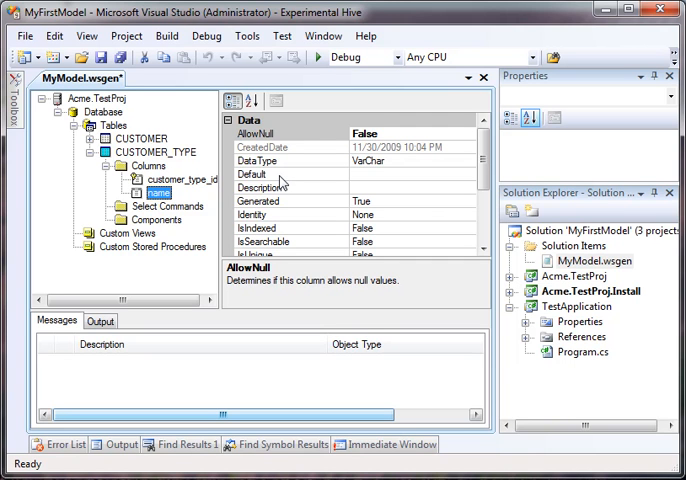
pyautogui.moveTo(184, 192)
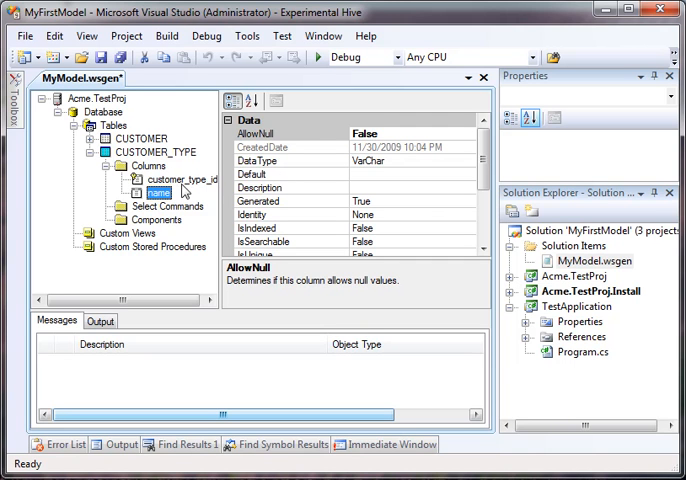
pyautogui.click(180, 180)
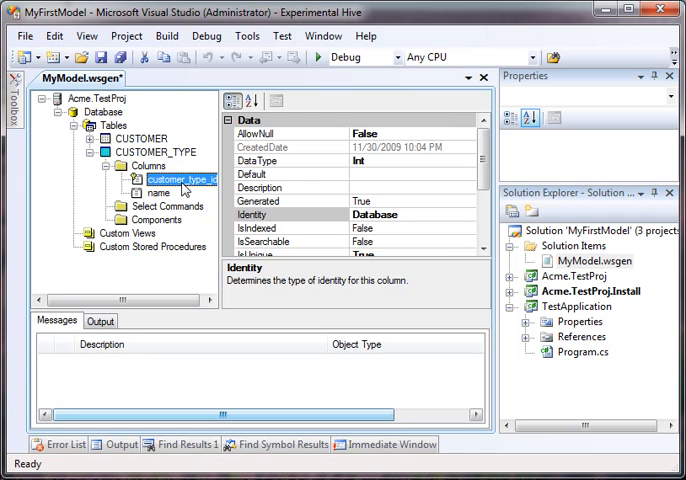
# Step: Enter static data rows 1/Good and 2/NotSoGood in CUSTOMER_TYPE's StaticData editor
pyautogui.click(152, 152)
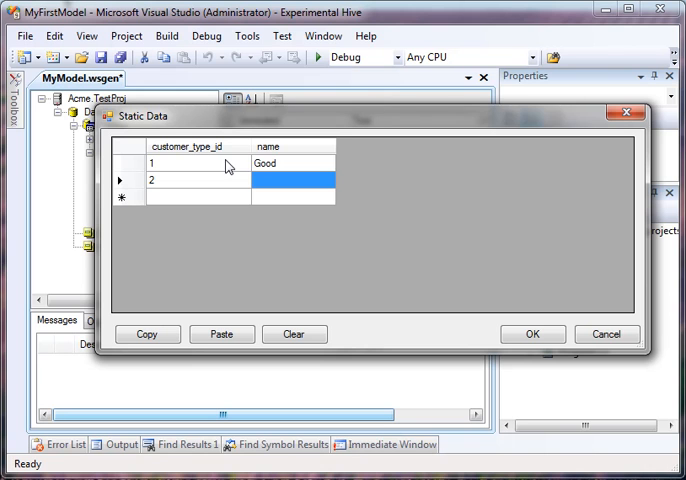
pyautogui.write('NotSoGood')
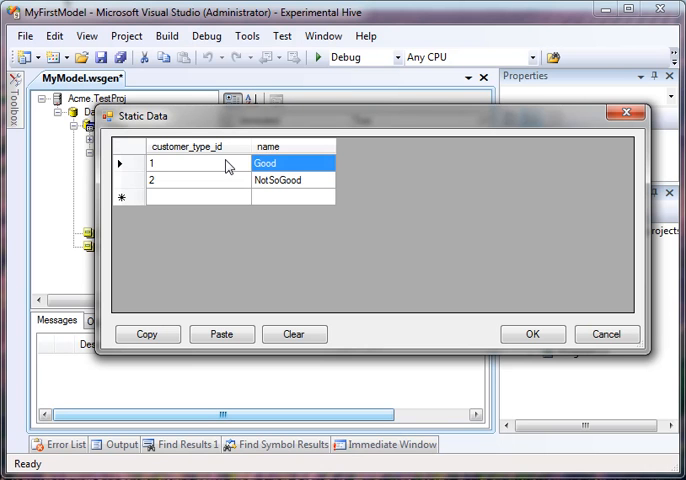
pyautogui.click(288, 180)
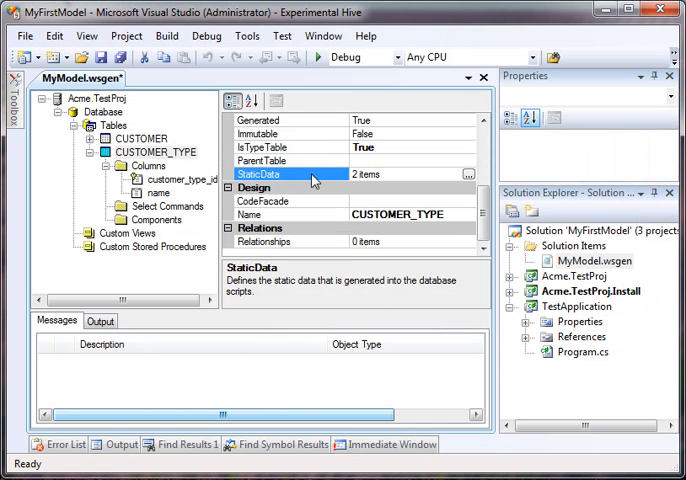
# Step: Check CUSTOMER's customer_type_id column, then bring up CUSTOMER_TYPE's Relationships editor
pyautogui.click(156, 152)
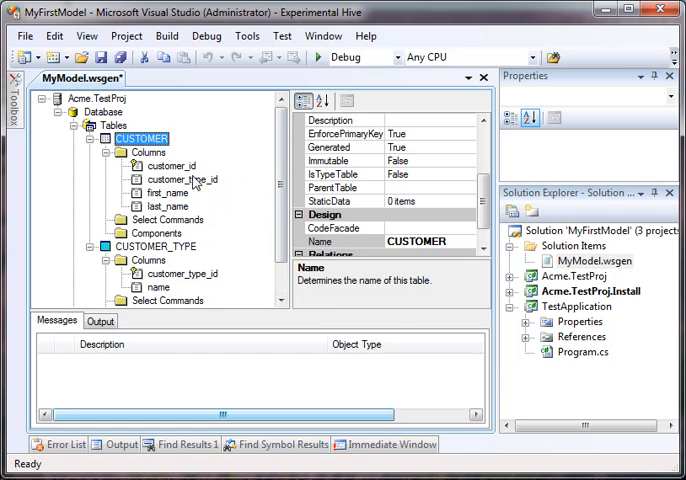
pyautogui.click(184, 180)
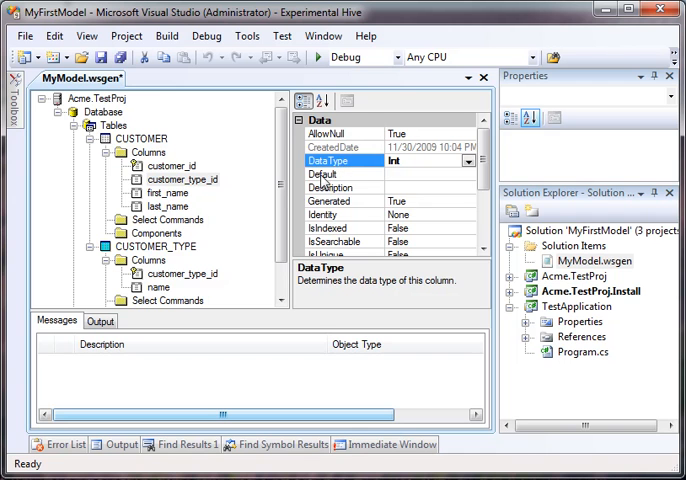
pyautogui.click(158, 204)
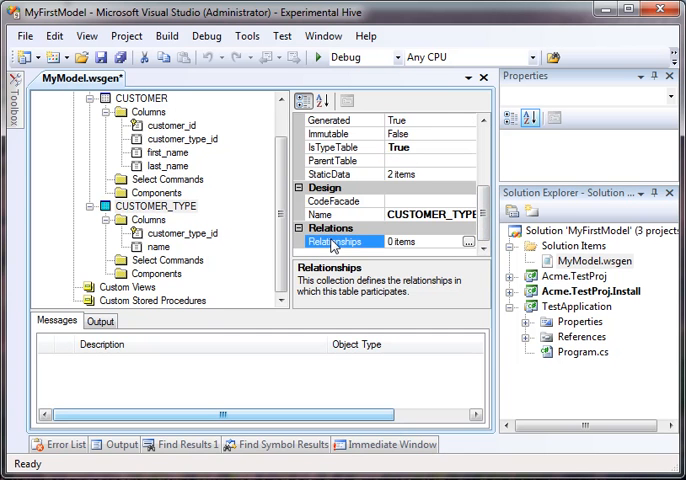
pyautogui.click(158, 206)
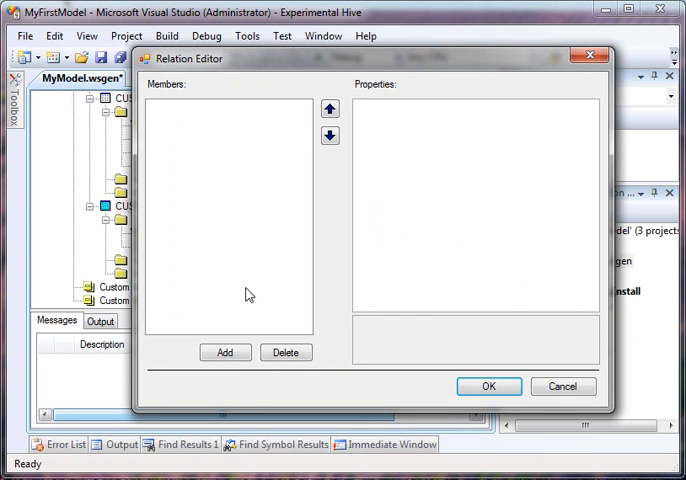
# Step: Add a relationship from CUSTOMER_TYPE to CUSTOMER joined on customer_type_id and confirm it
pyautogui.click(224, 352)
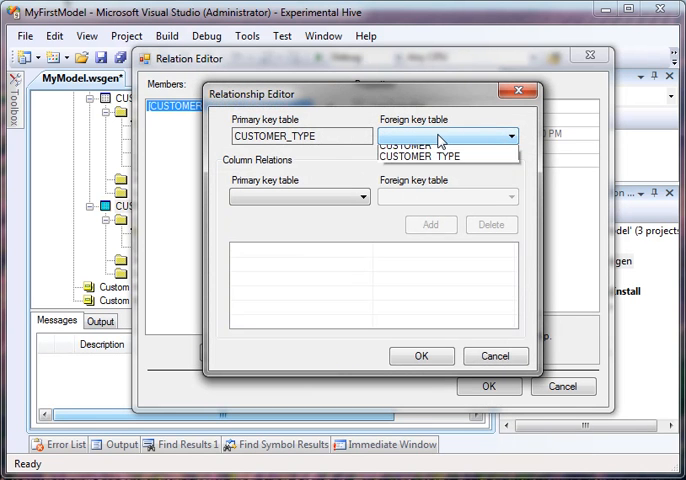
pyautogui.click(404, 136)
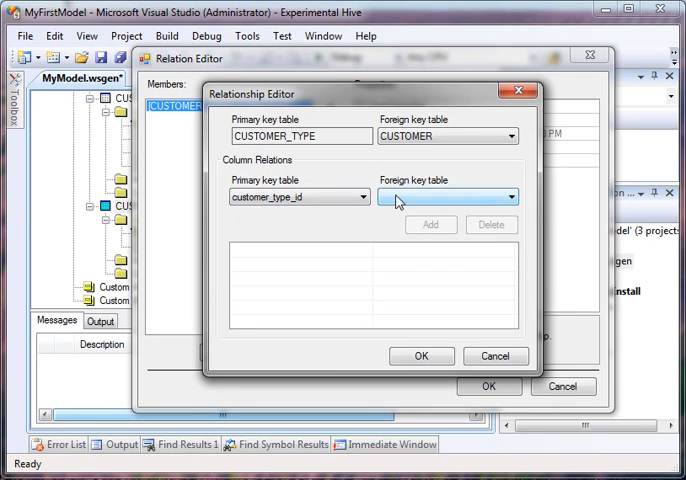
pyautogui.click(430, 224)
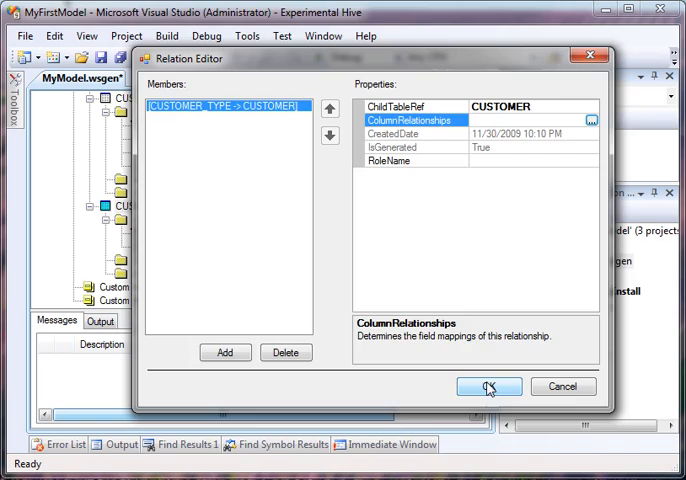
pyautogui.click(488, 388)
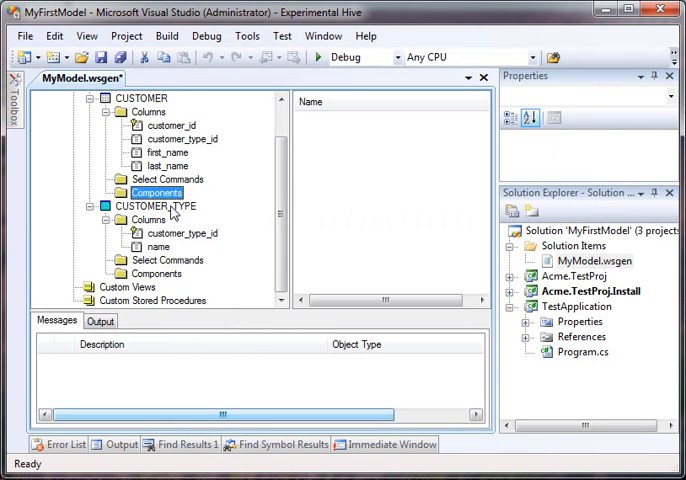
# Step: Reselect CUSTOMER_TYPE and review its relationships and table properties
pyautogui.click(156, 204)
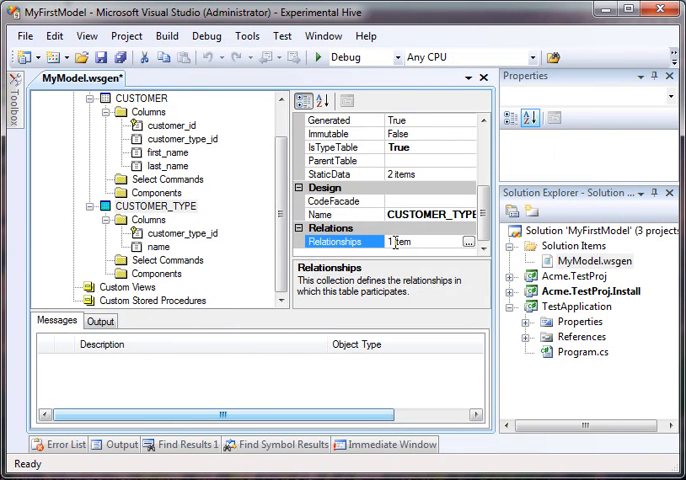
pyautogui.click(156, 204)
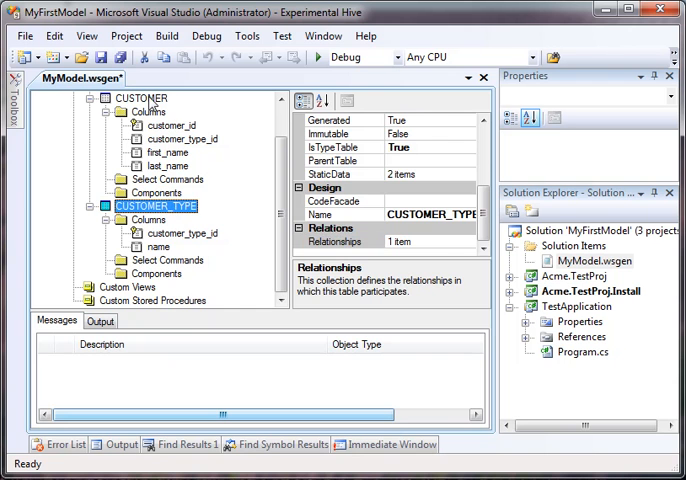
pyautogui.click(140, 96)
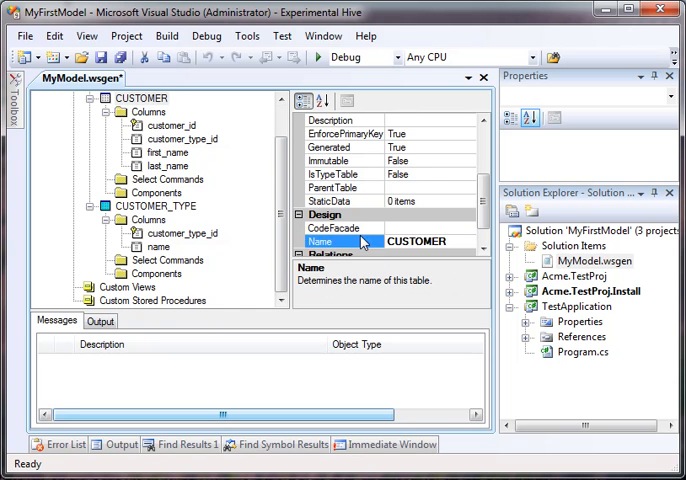
# Step: Verify the model, then set CUSTOMER_TYPE's Immutable property to True as the error requires
pyautogui.click(340, 240)
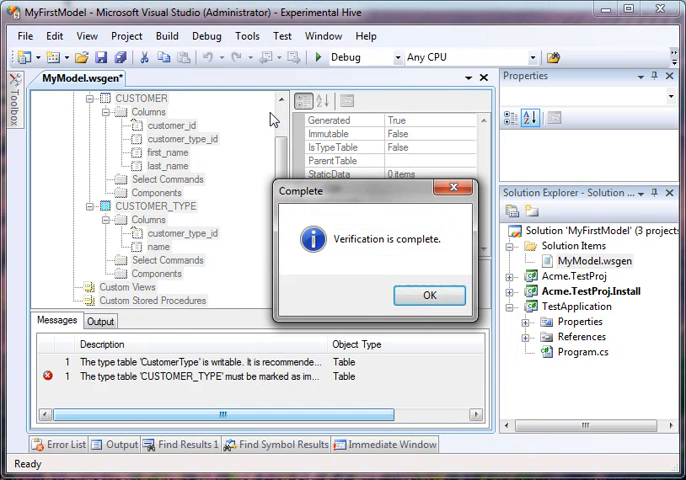
pyautogui.click(428, 294)
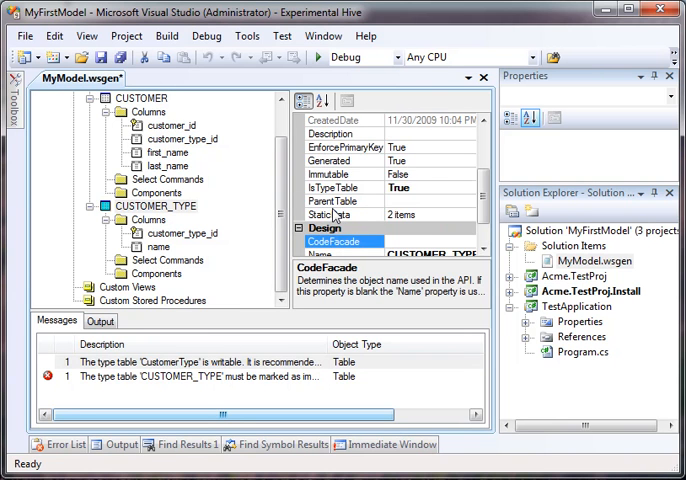
pyautogui.click(344, 174)
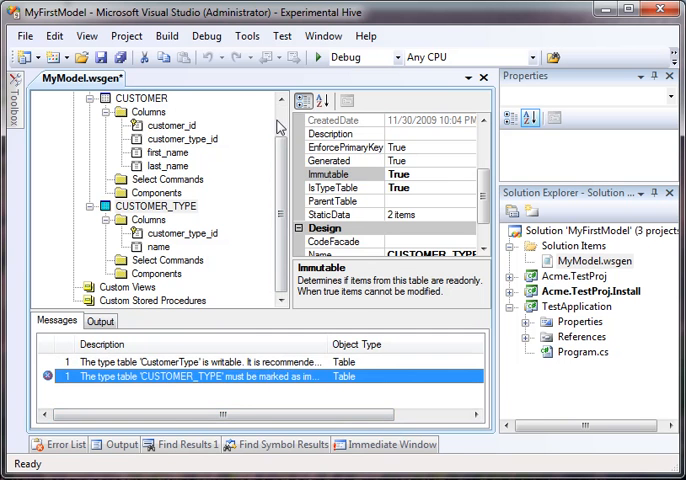
pyautogui.click(248, 36)
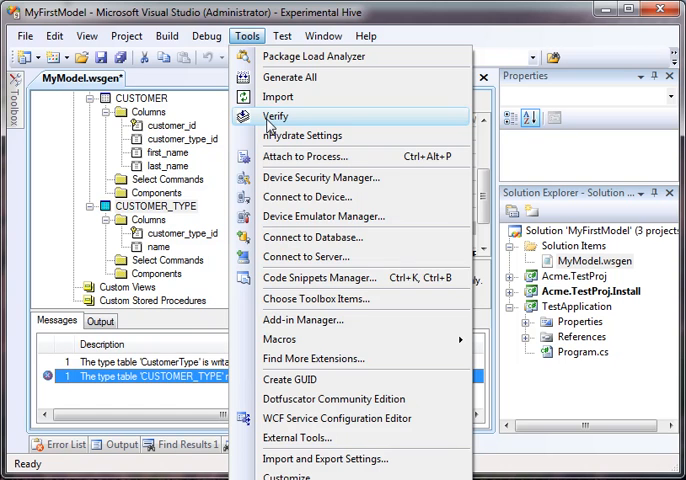
# Step: Re-verify and generate code with the Database Installer/Updater and Data Access Layer generators
pyautogui.click(276, 116)
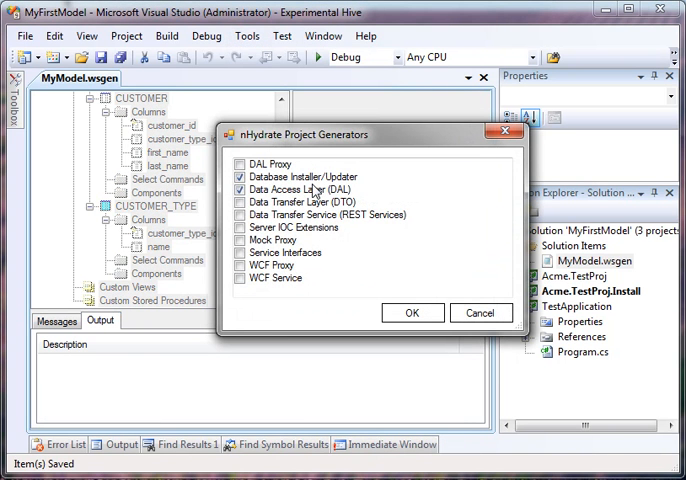
pyautogui.click(412, 312)
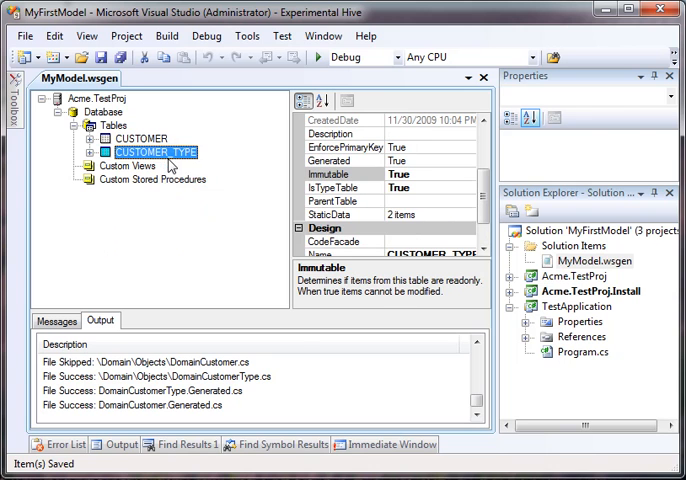
# Step: Build Acme.TestProj from Solution Explorer, then select Acme.TestProj.Install and TestApplication
pyautogui.rightClick(580, 276)
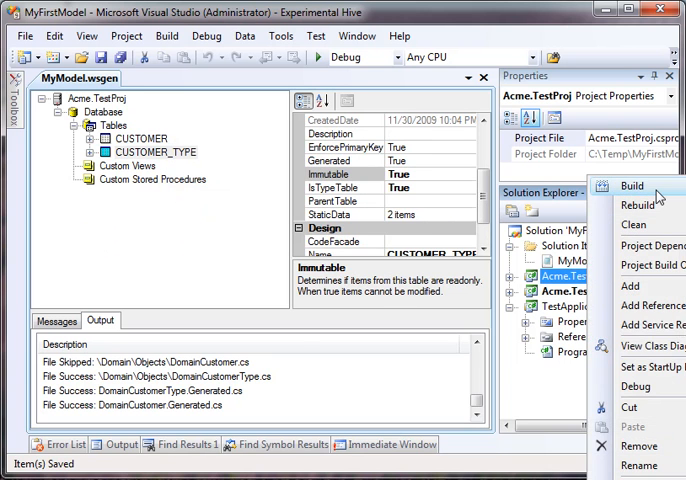
pyautogui.click(632, 188)
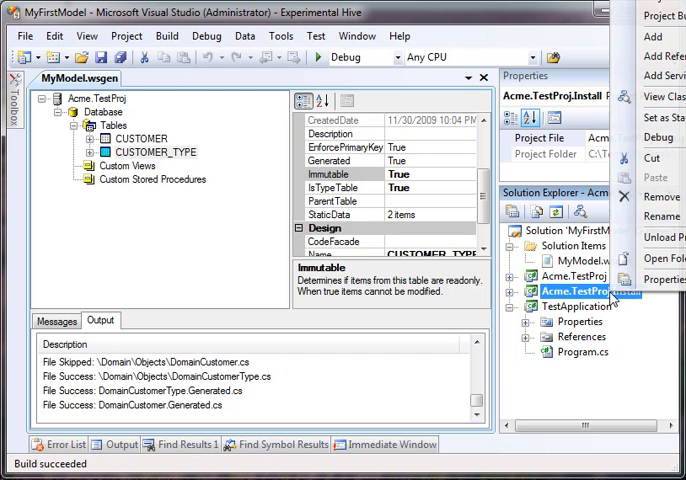
pyautogui.click(656, 280)
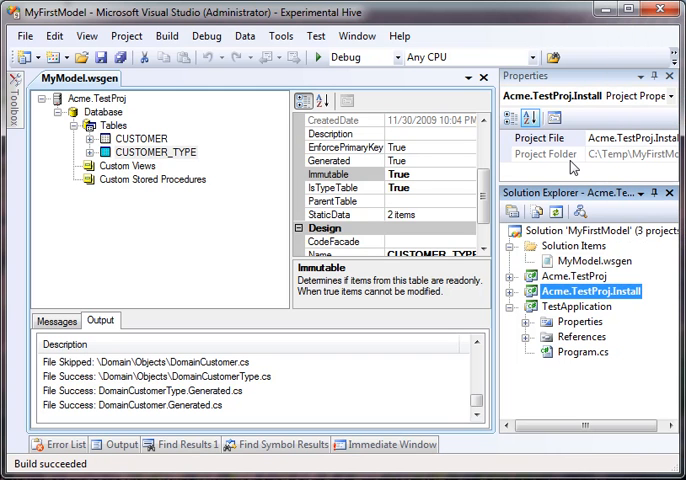
pyautogui.click(576, 306)
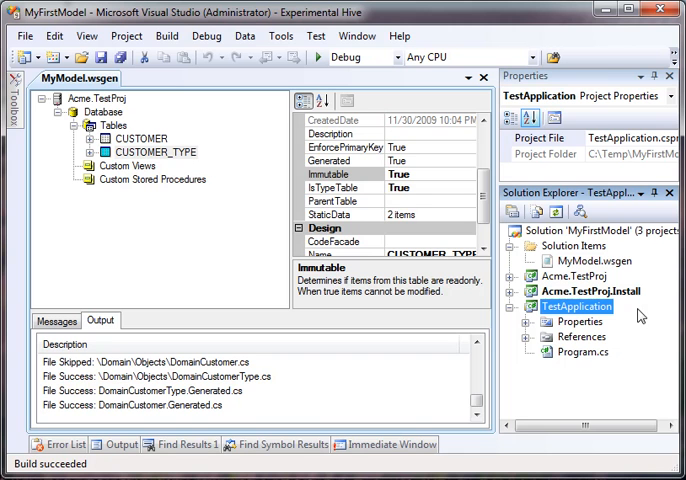
pyautogui.moveTo(592, 352)
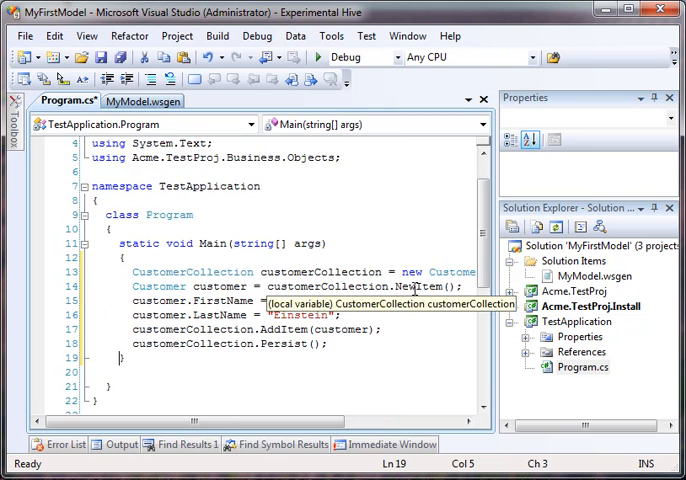
# Step: Change the new customer's FirstName to "Bunny" in Program.cs and review the CustomerCollection line
pyautogui.write('Bunny";')
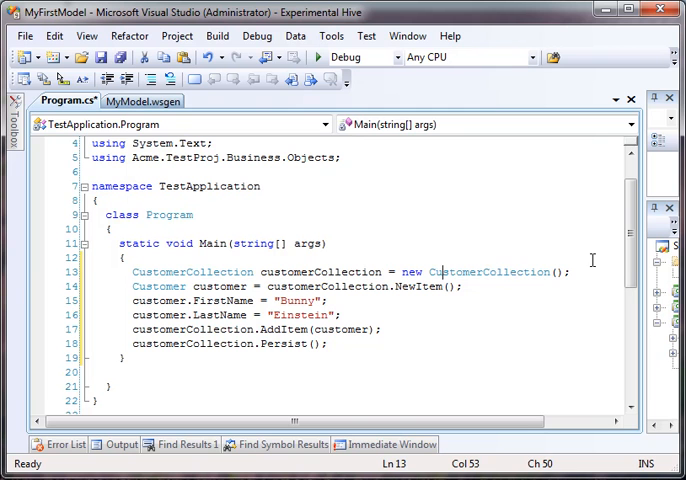
pyautogui.moveTo(132, 272); pyautogui.dragTo(572, 272)
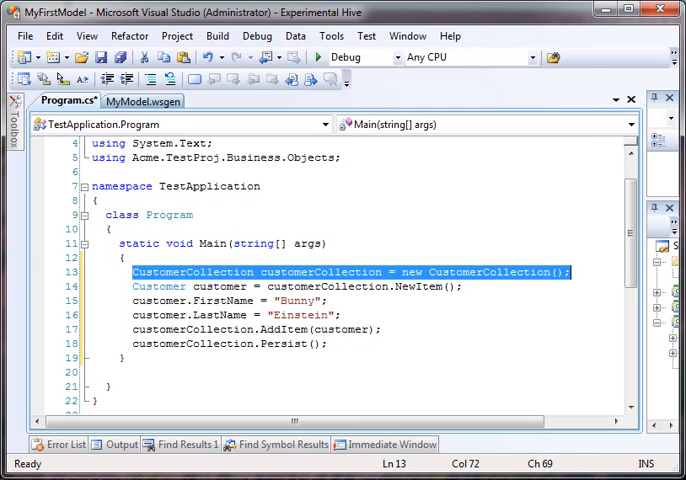
pyautogui.click(570, 272)
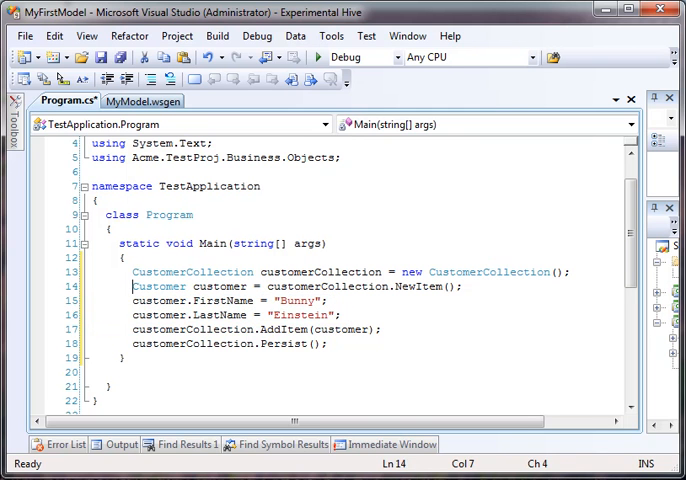
# Step: Add customer.CustomerType = CustomerTypeConstants.Good; and customer.CustomerTypeId = 1; before AddItem
pyautogui.write('customer')
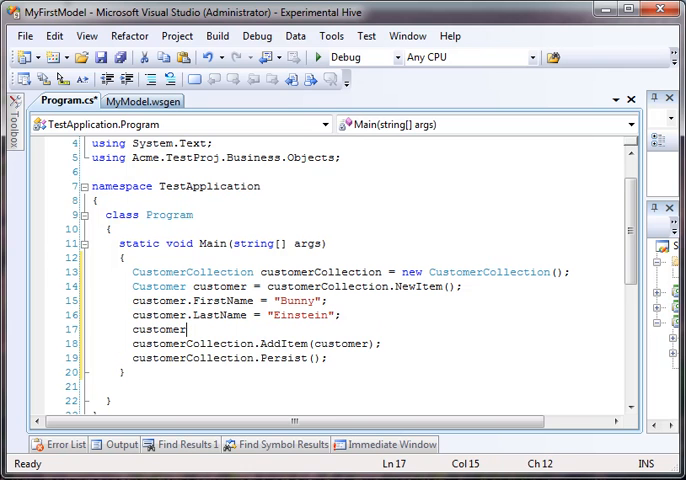
pyautogui.write('cu')
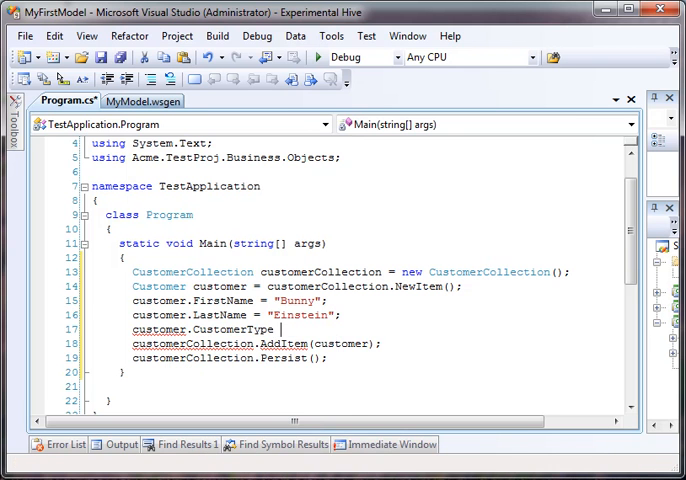
pyautogui.write('= CustomerTypeConstants.Good;')
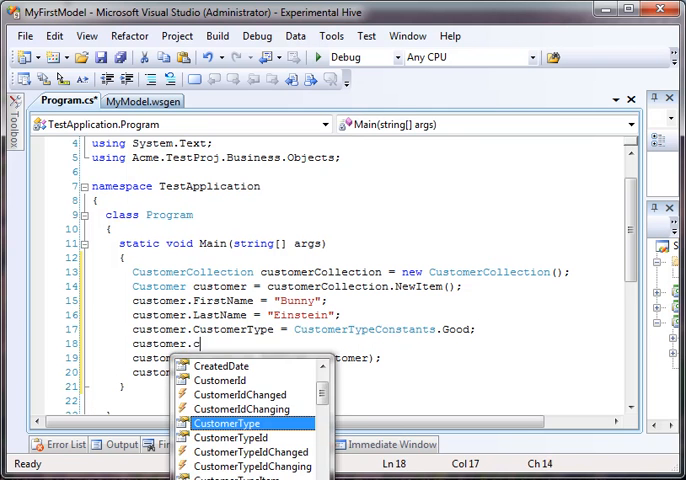
pyautogui.write('CustomerTypeId = 1;')
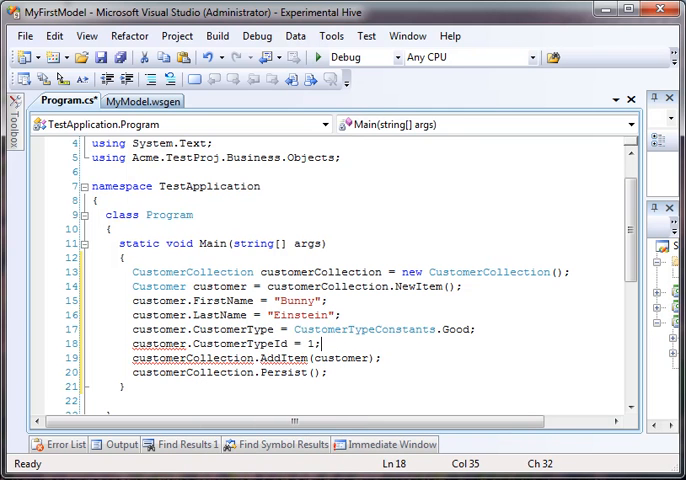